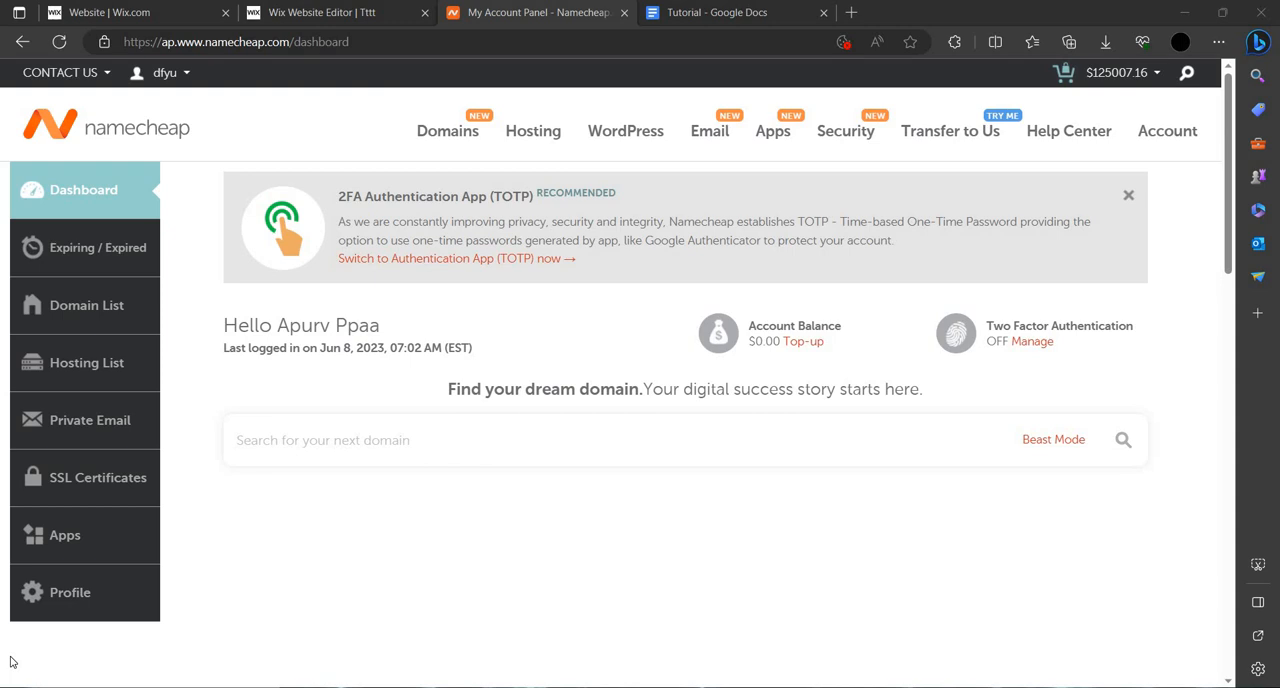
{"action": "mouse_move", "coordinate": [139, 459]}
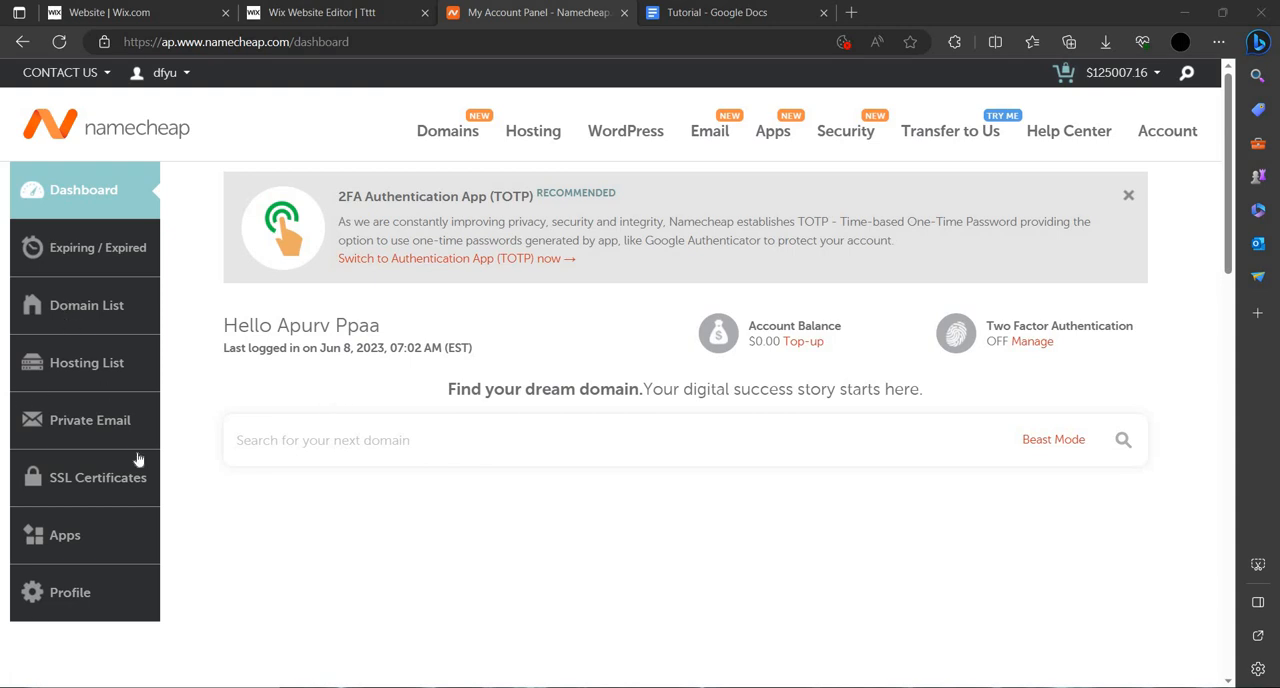
View the screenshot showing both getfusioncash.com addresses redirecting to google.com, then close it.
{"action": "left_click", "coordinate": [87, 305]}
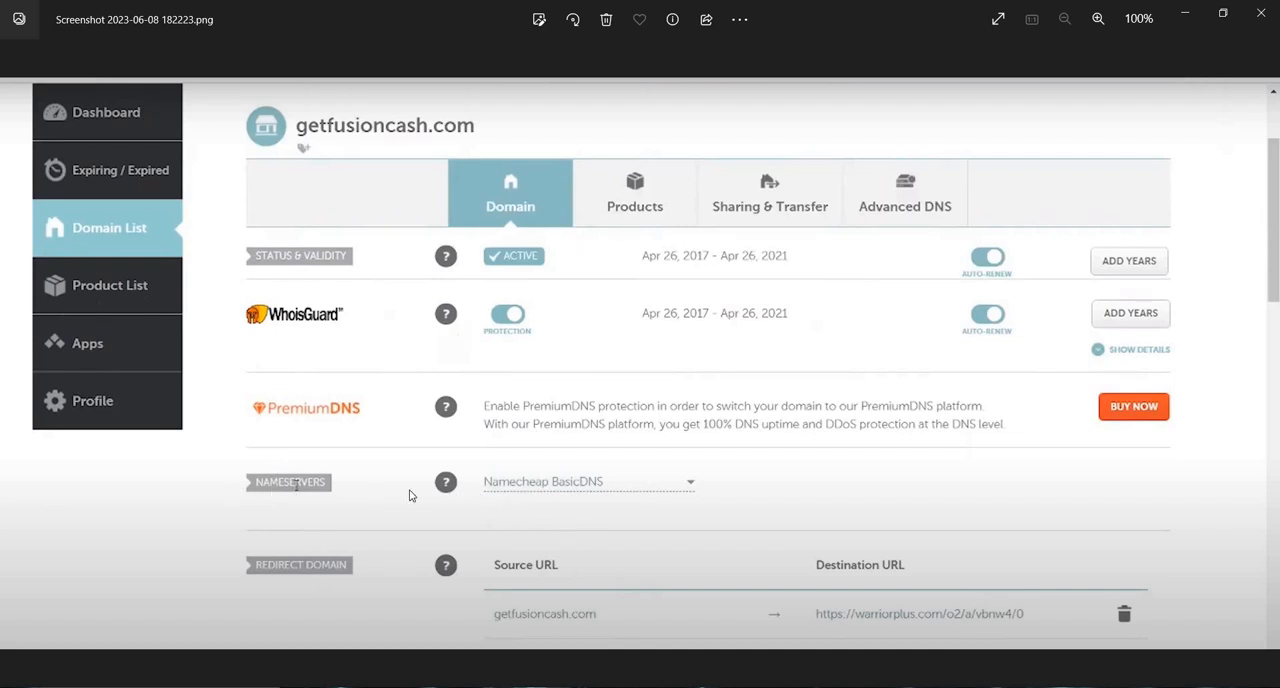
{"action": "mouse_move", "coordinate": [550, 497]}
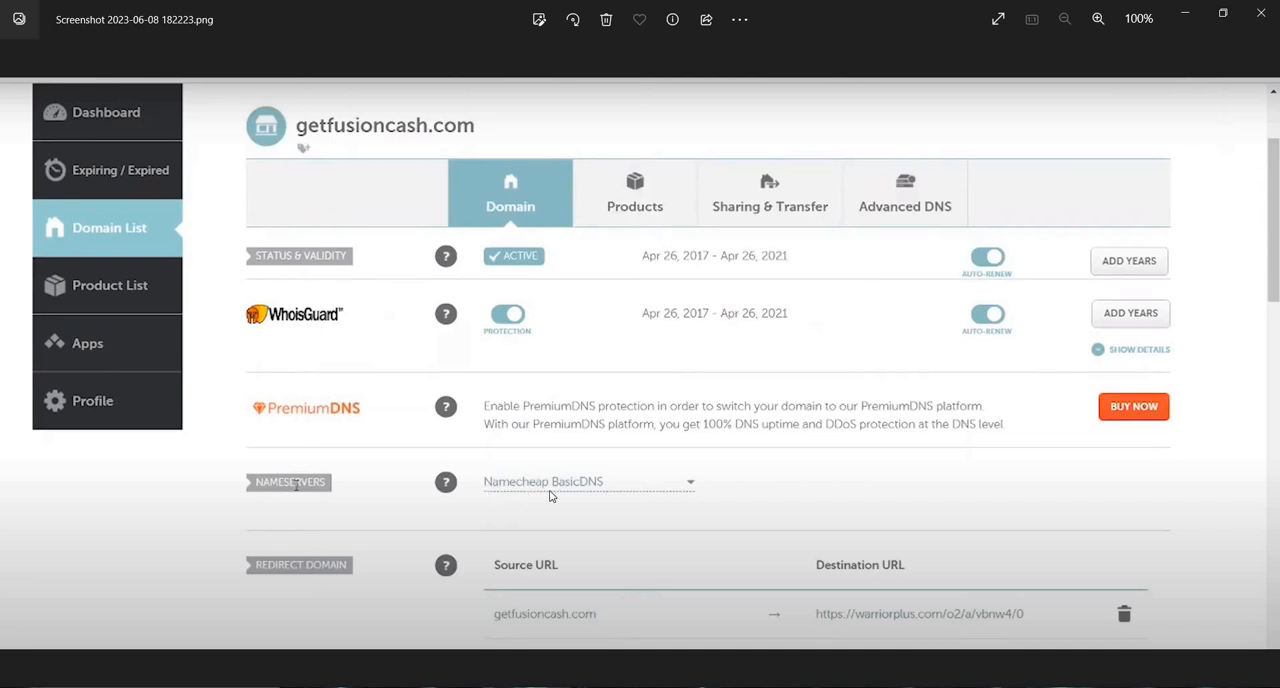
{"action": "mouse_move", "coordinate": [524, 490]}
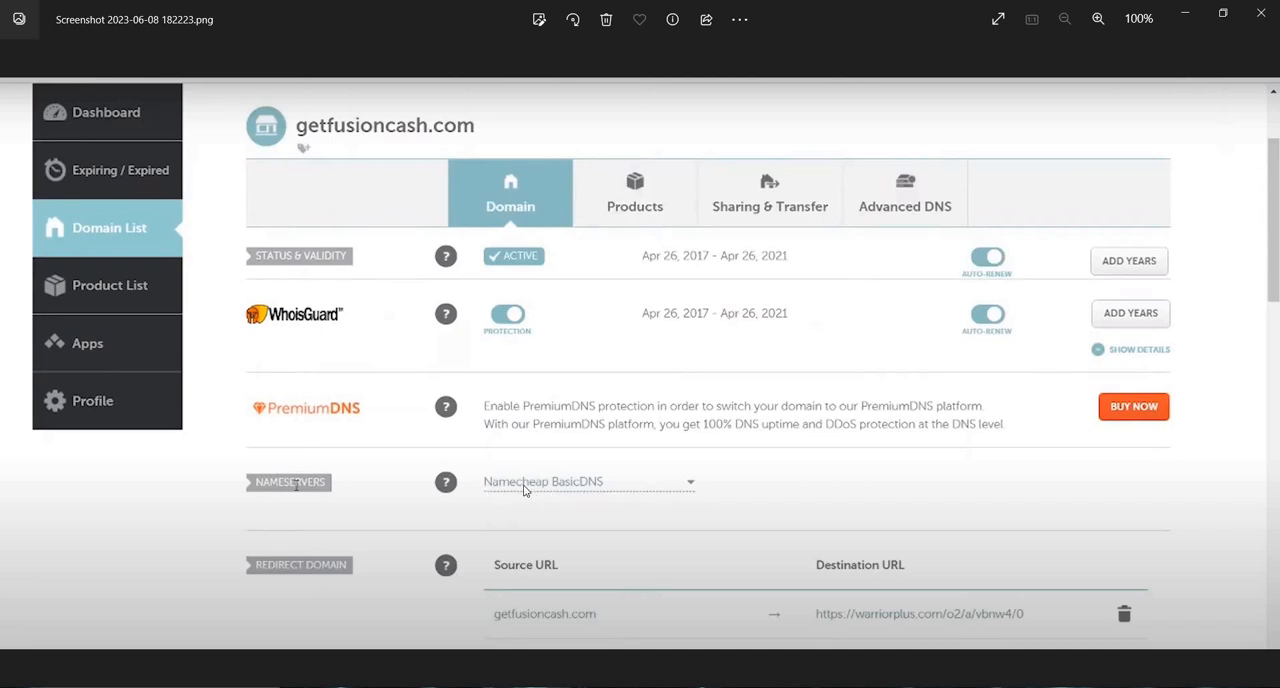
{"action": "mouse_move", "coordinate": [703, 621]}
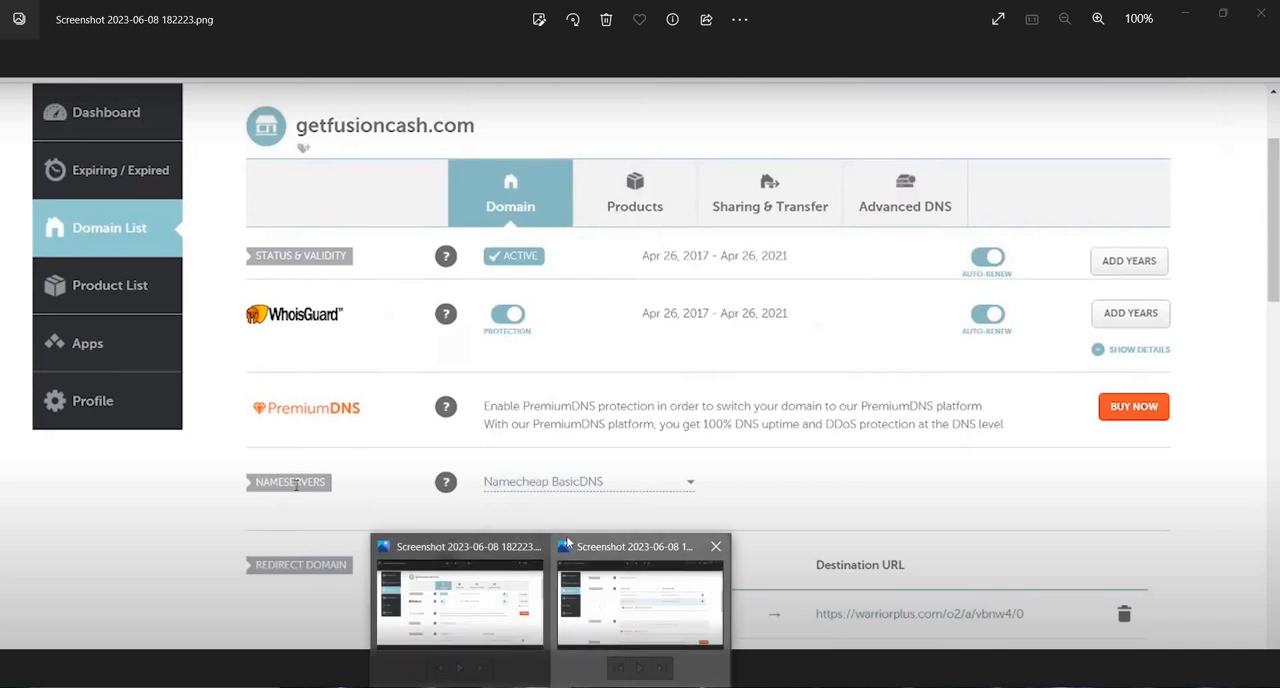
{"action": "left_click", "coordinate": [638, 600]}
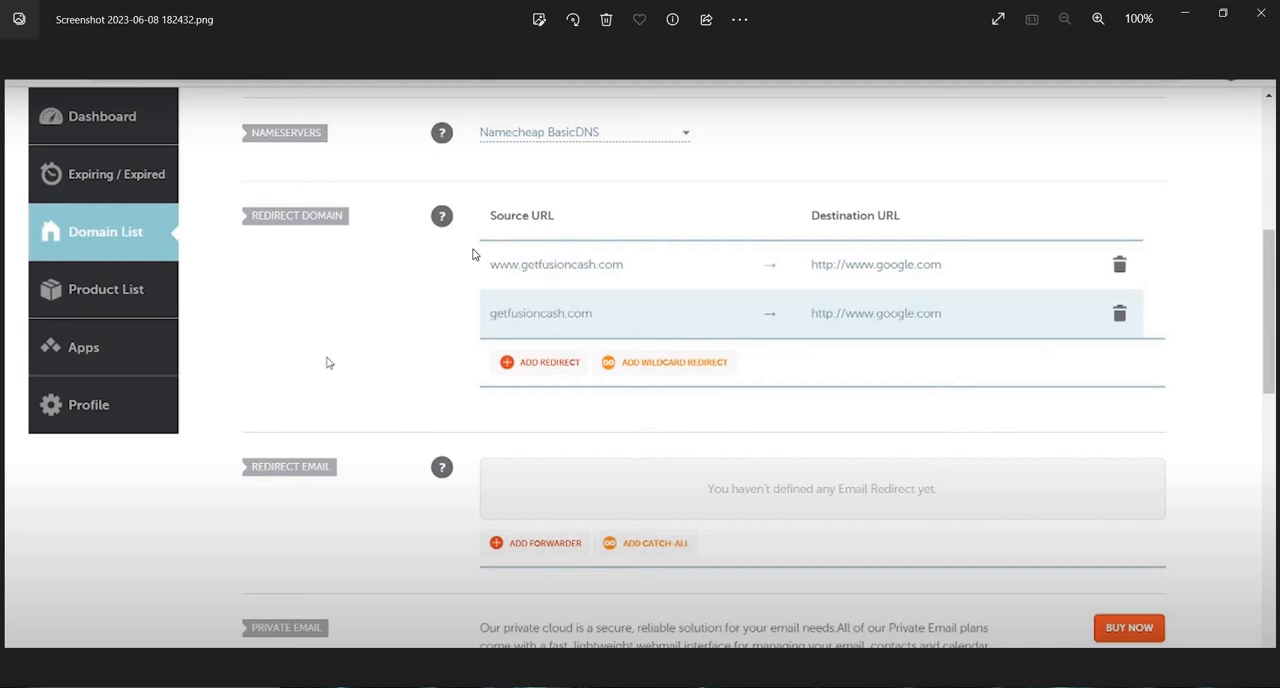
{"action": "mouse_move", "coordinate": [795, 206]}
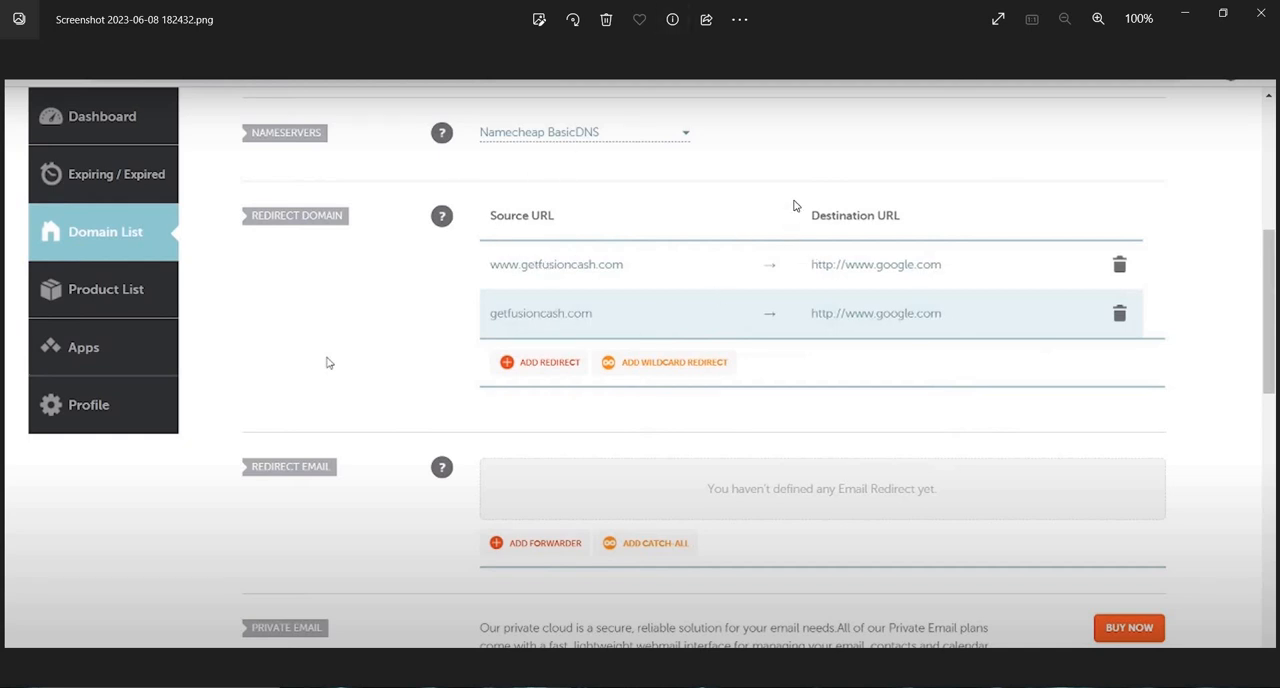
{"action": "mouse_move", "coordinate": [854, 281]}
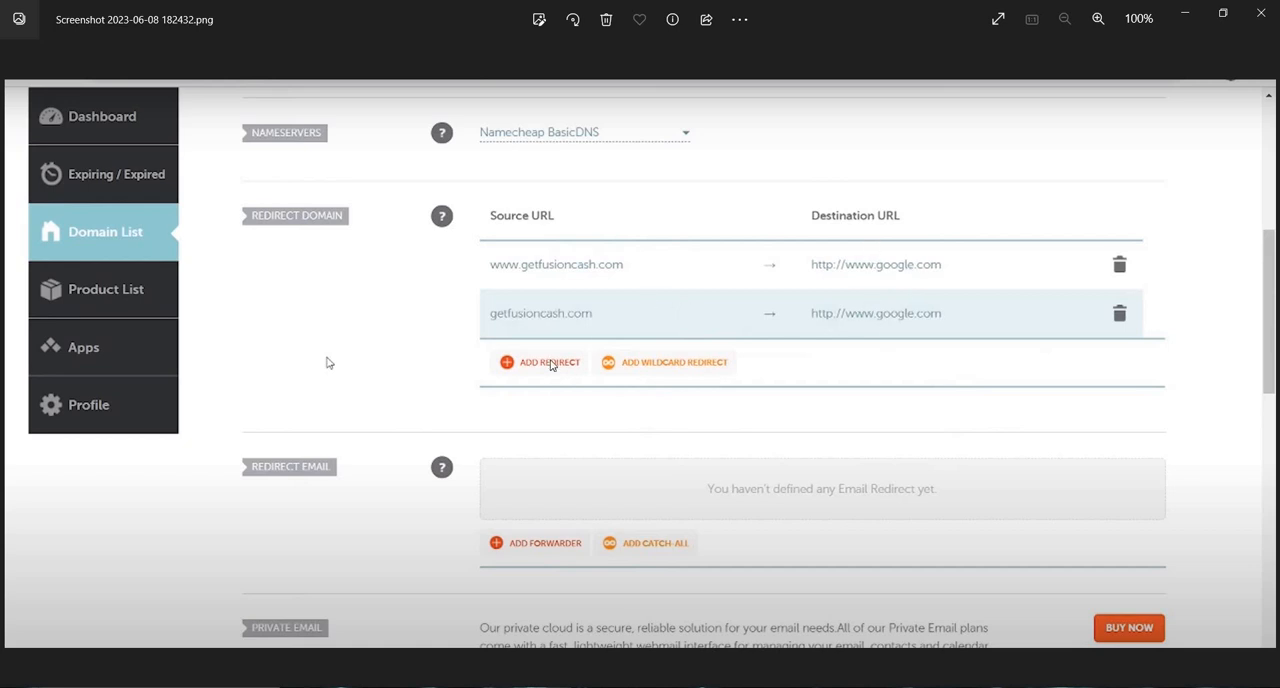
{"action": "mouse_move", "coordinate": [799, 350]}
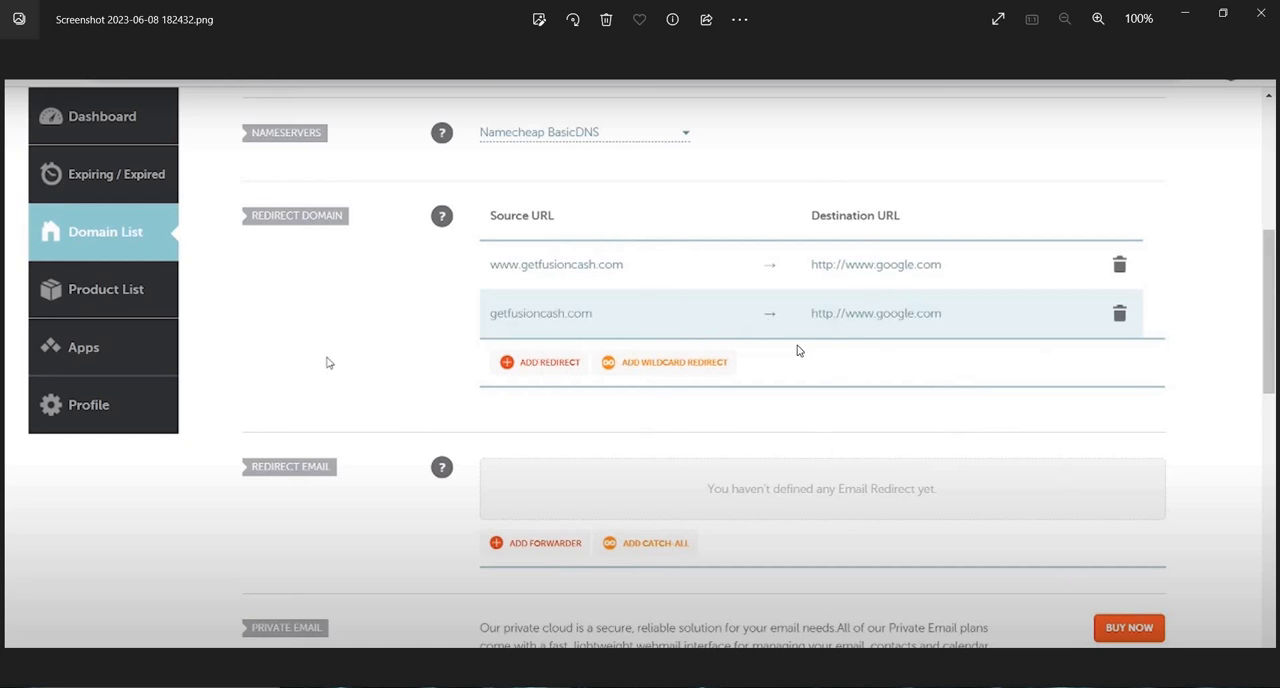
{"action": "mouse_move", "coordinate": [738, 215]}
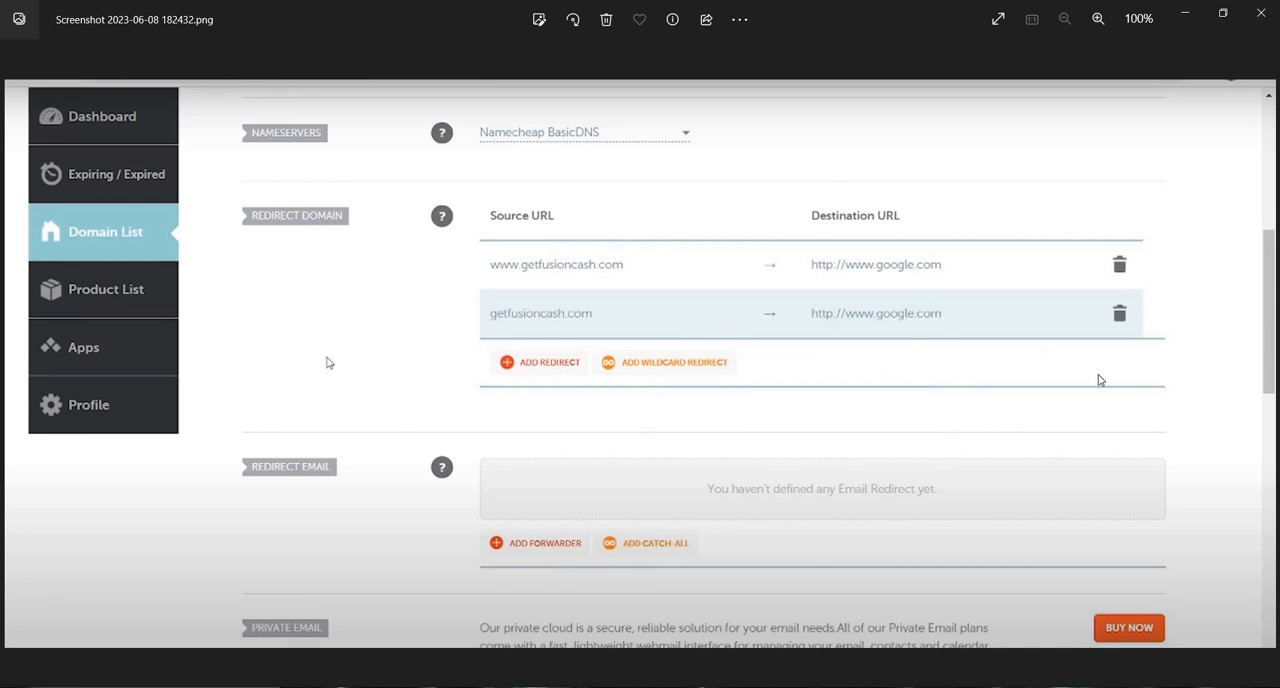
{"action": "mouse_move", "coordinate": [1085, 363]}
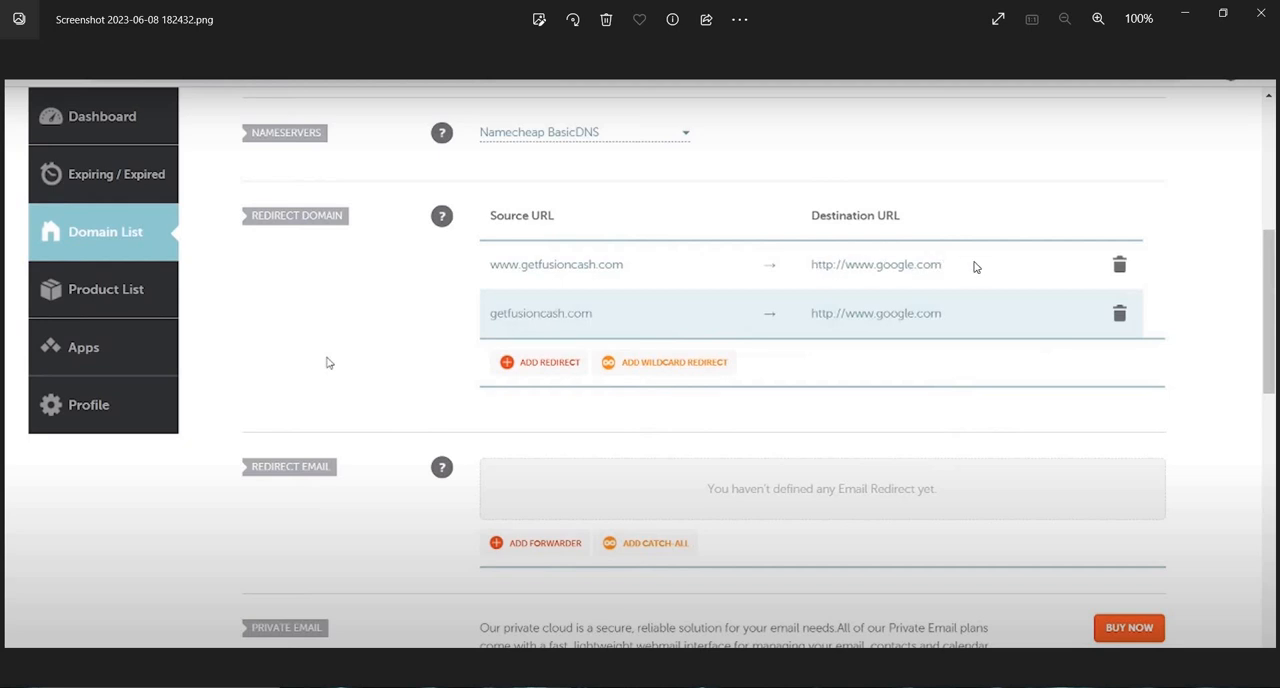
{"action": "mouse_move", "coordinate": [688, 263]}
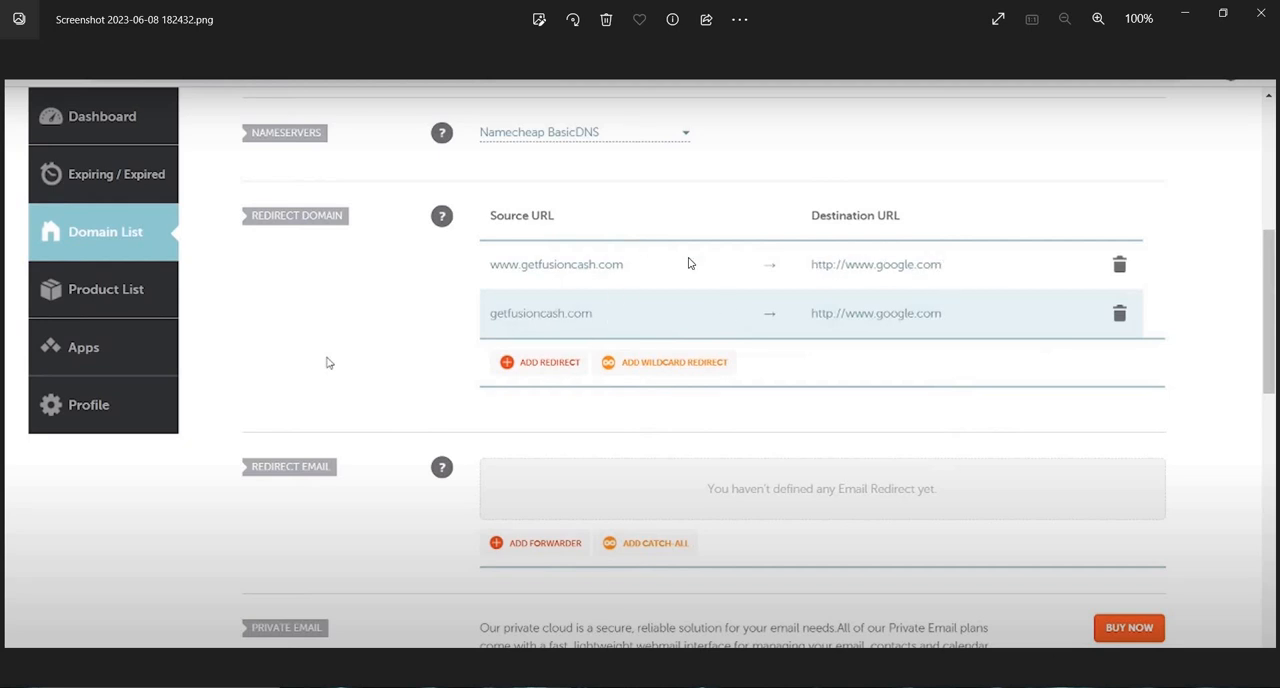
{"action": "mouse_move", "coordinate": [1266, 37]}
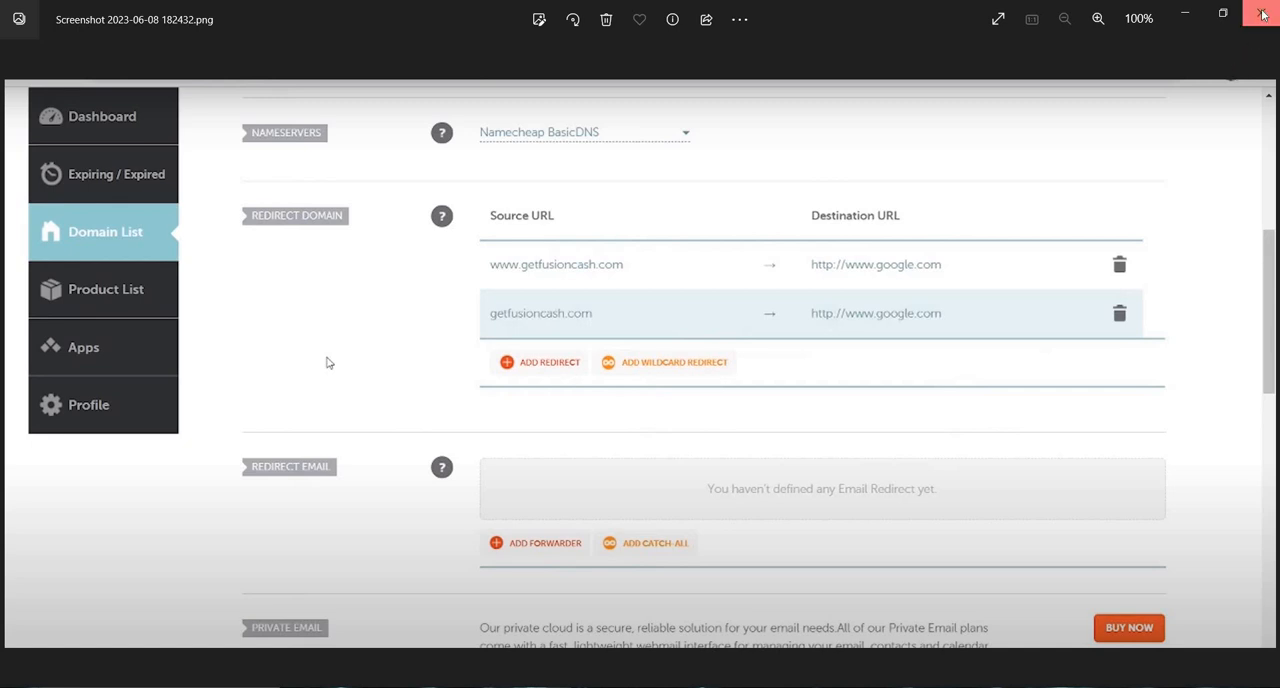
{"action": "left_click", "coordinate": [1262, 14]}
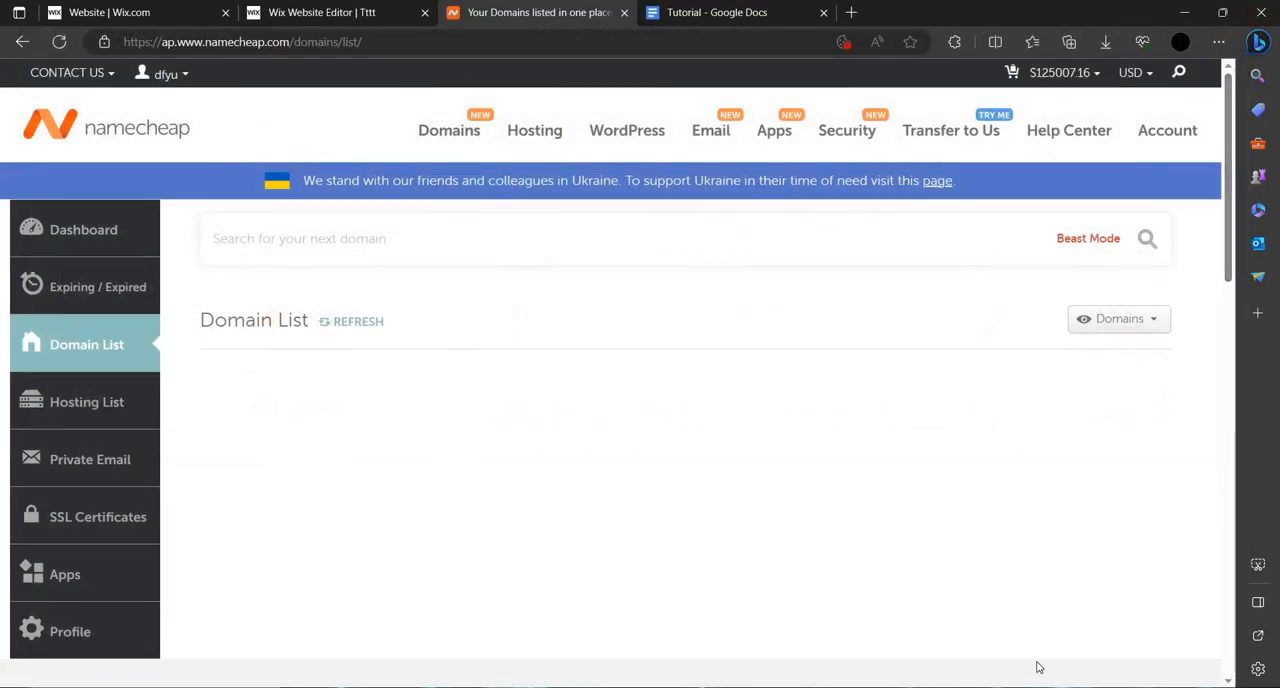